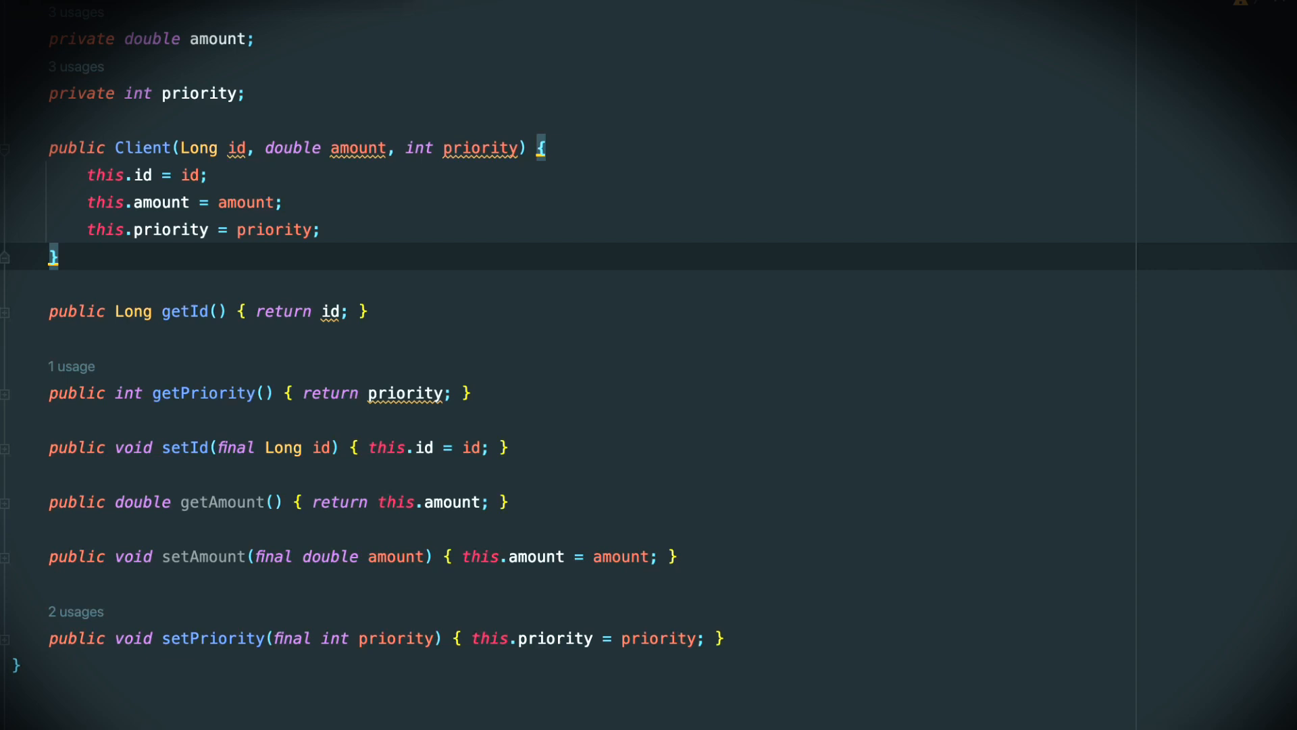
Rename the Client field amount to depositAmount
text(depositAmo)
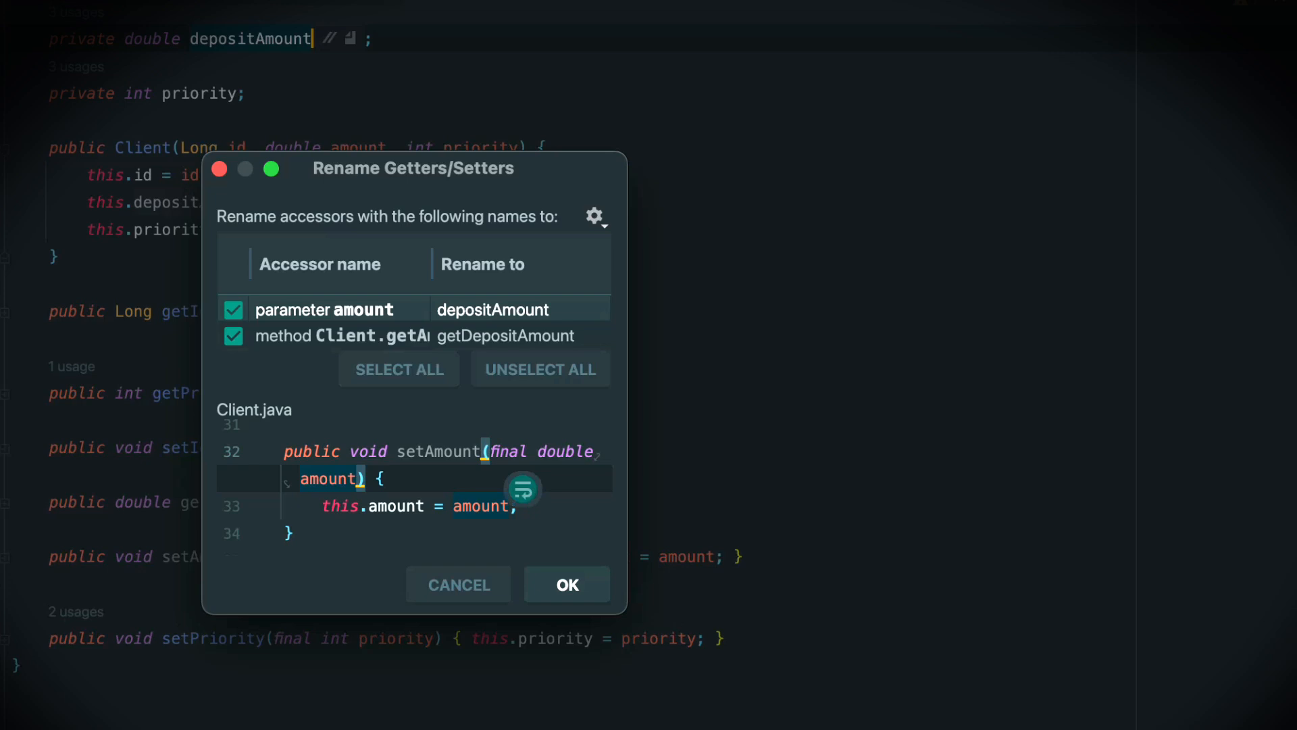
Apply the rename to the constructor parameter, getDepositAmount and setDepositAmount accessors
scroll(down, 3)
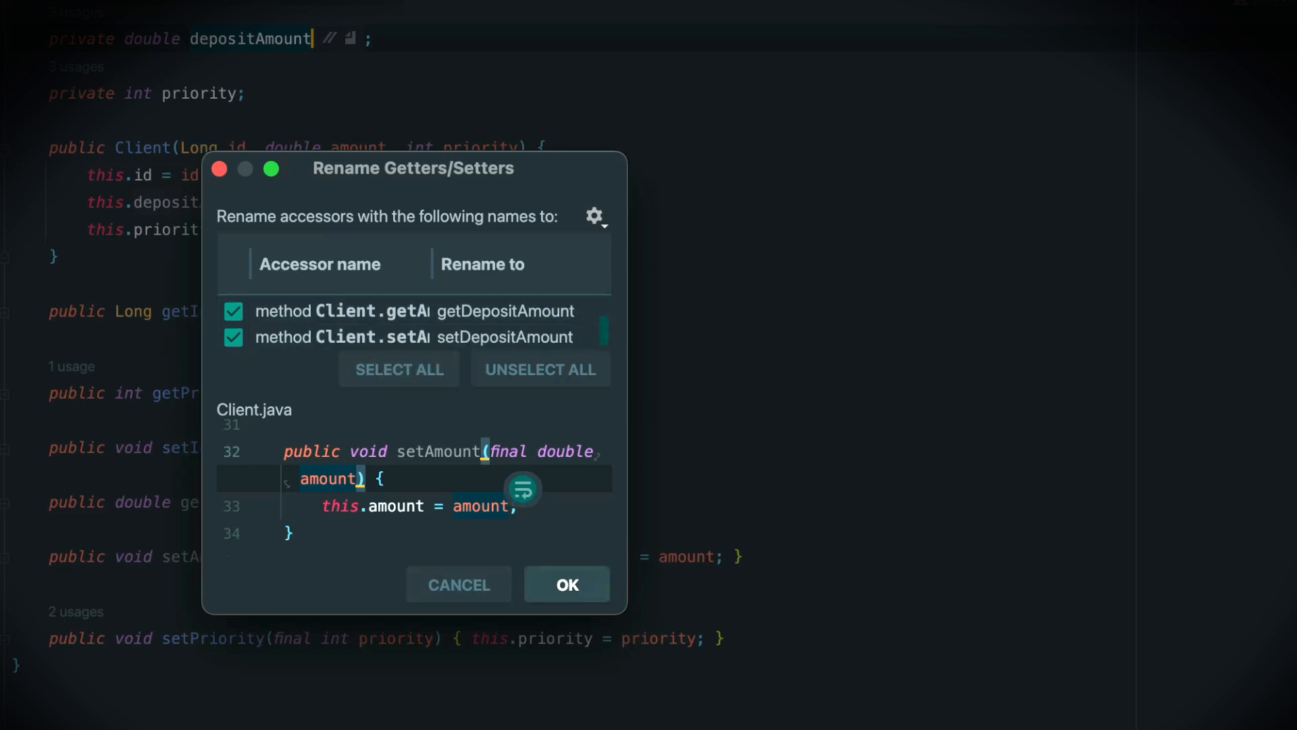
click(566, 584)
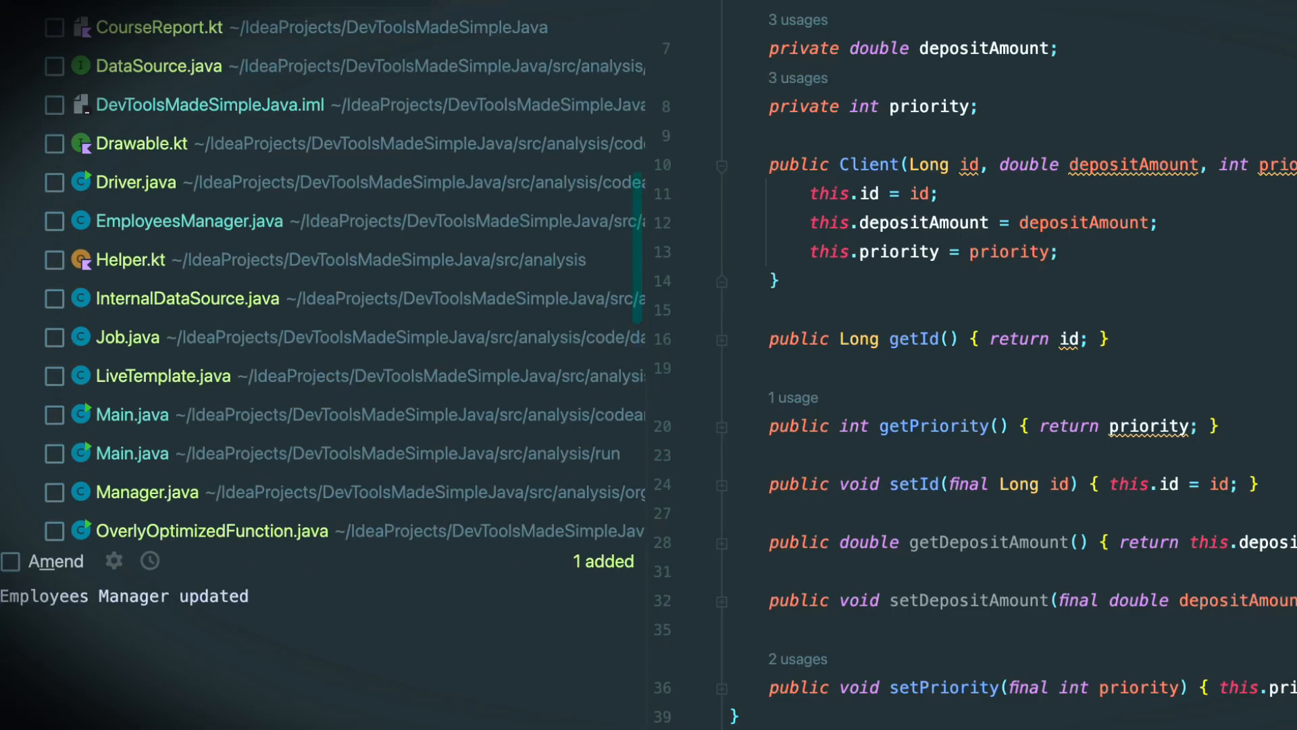
Include EmployeesManager.java in the commit and open its context menu
click(55, 220)
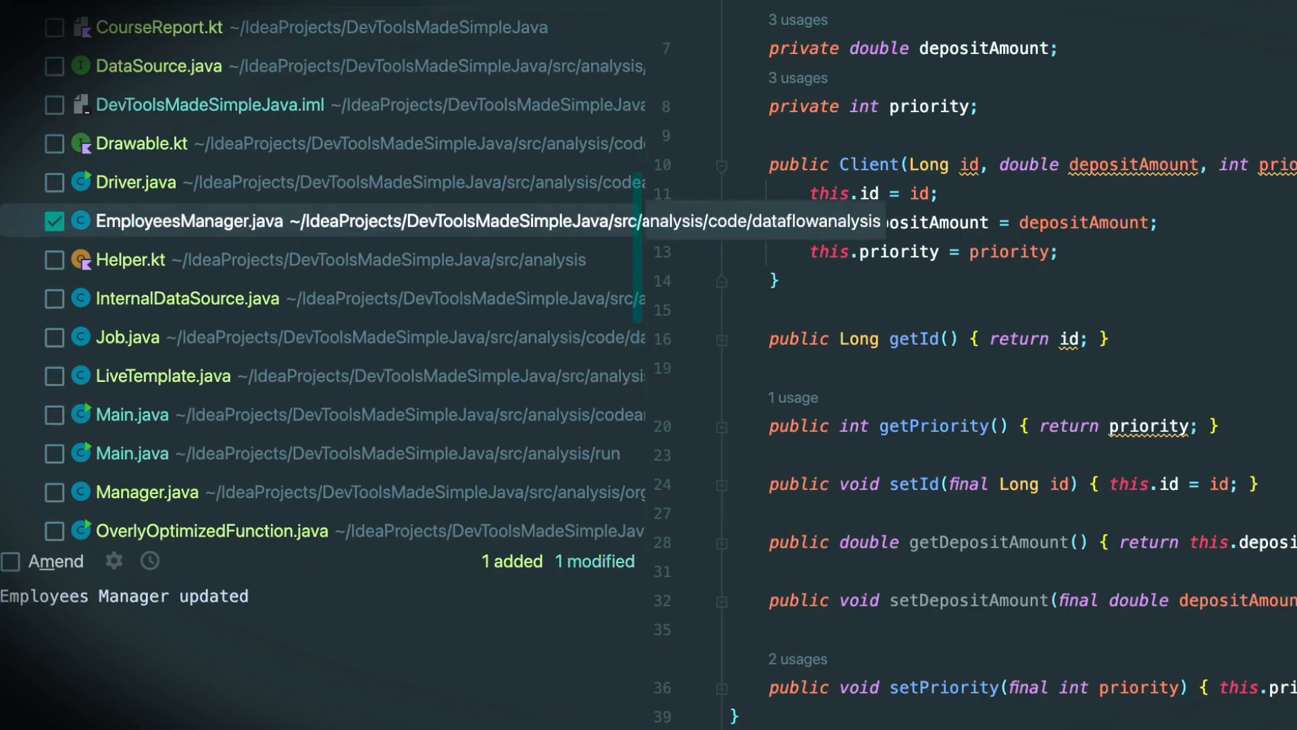
right_click(188, 221)
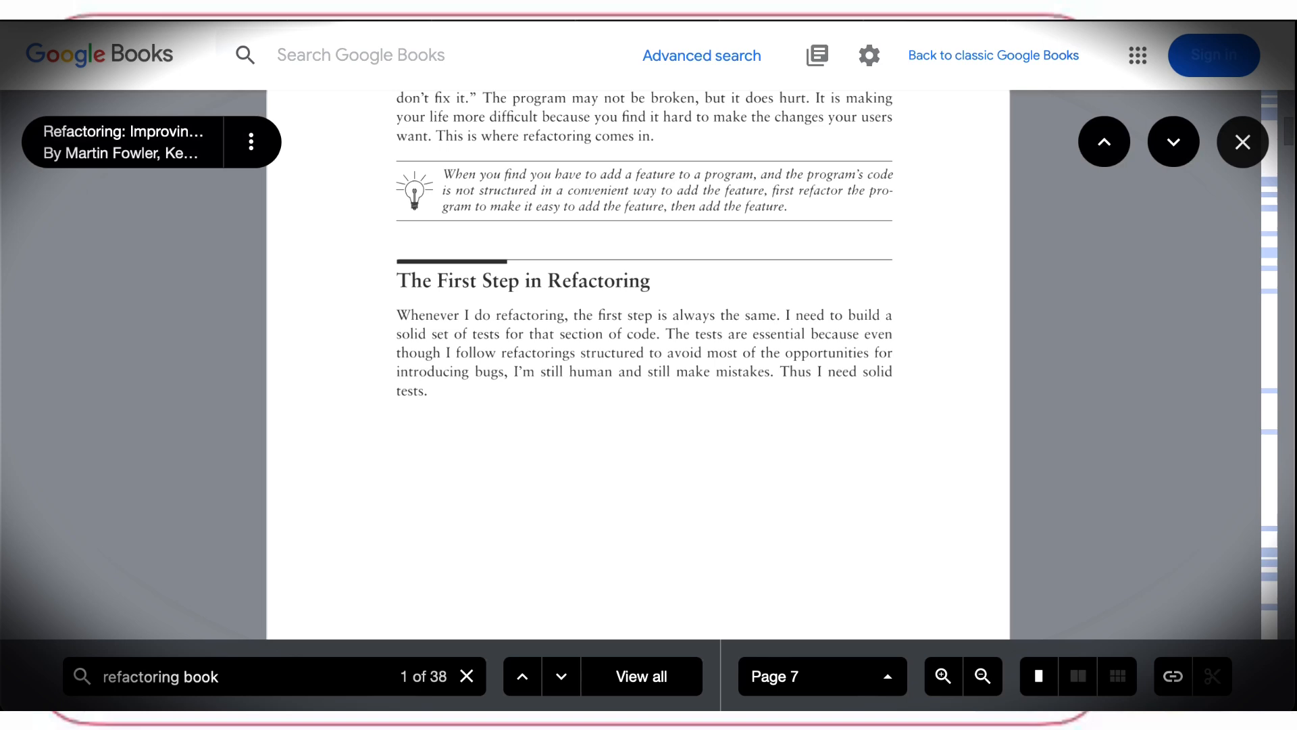
scroll(down, 3)
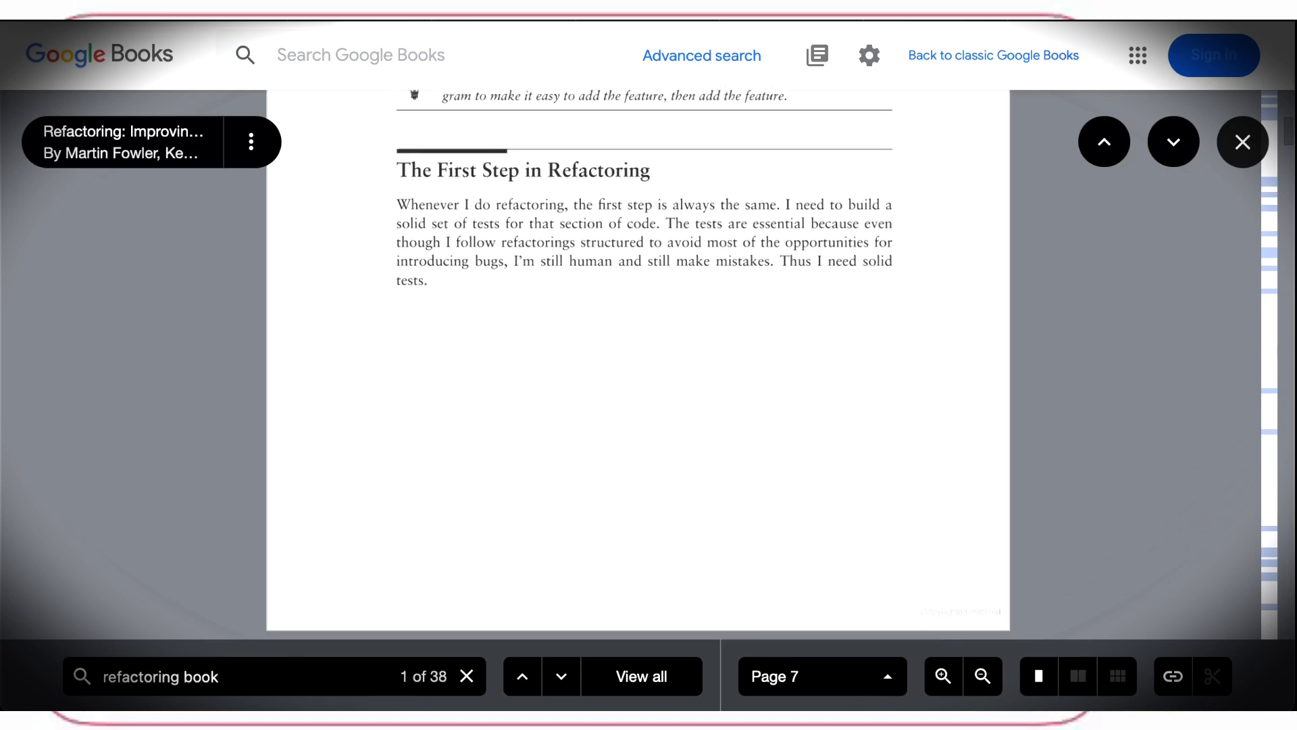
click(1173, 140)
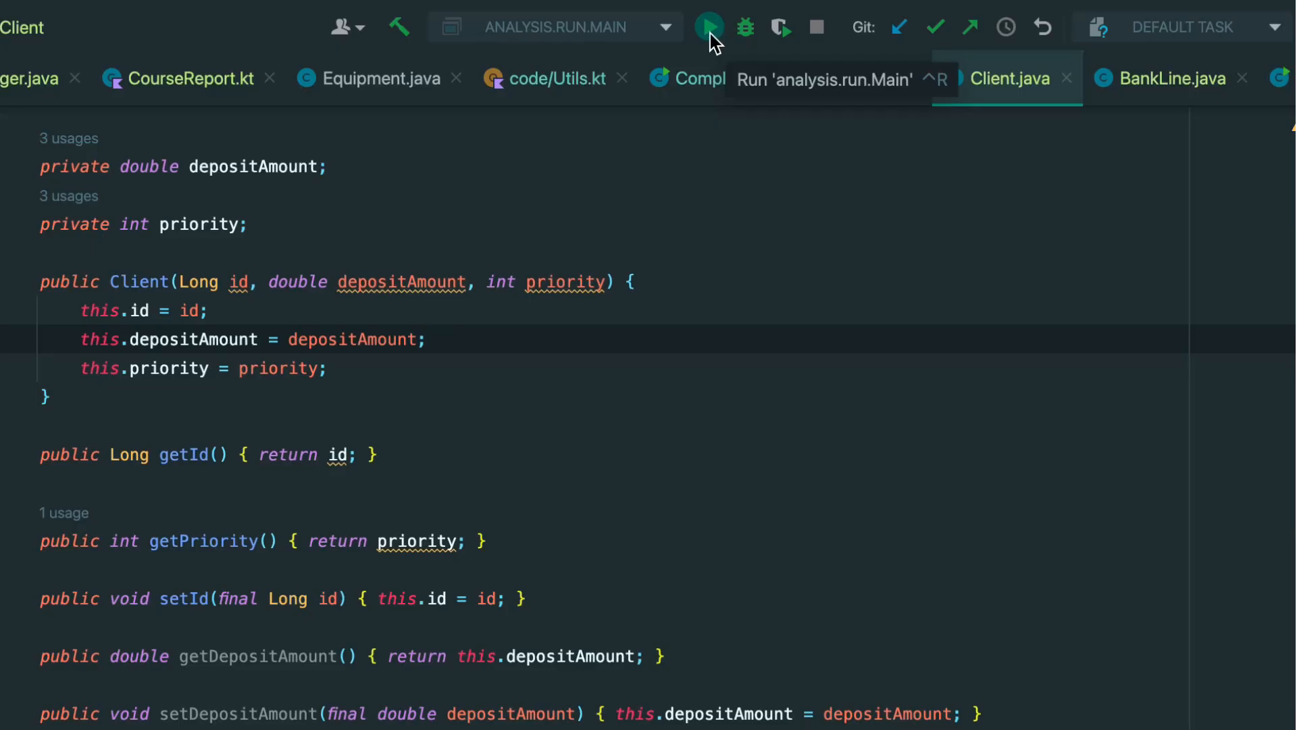
mouse_move(744, 27)
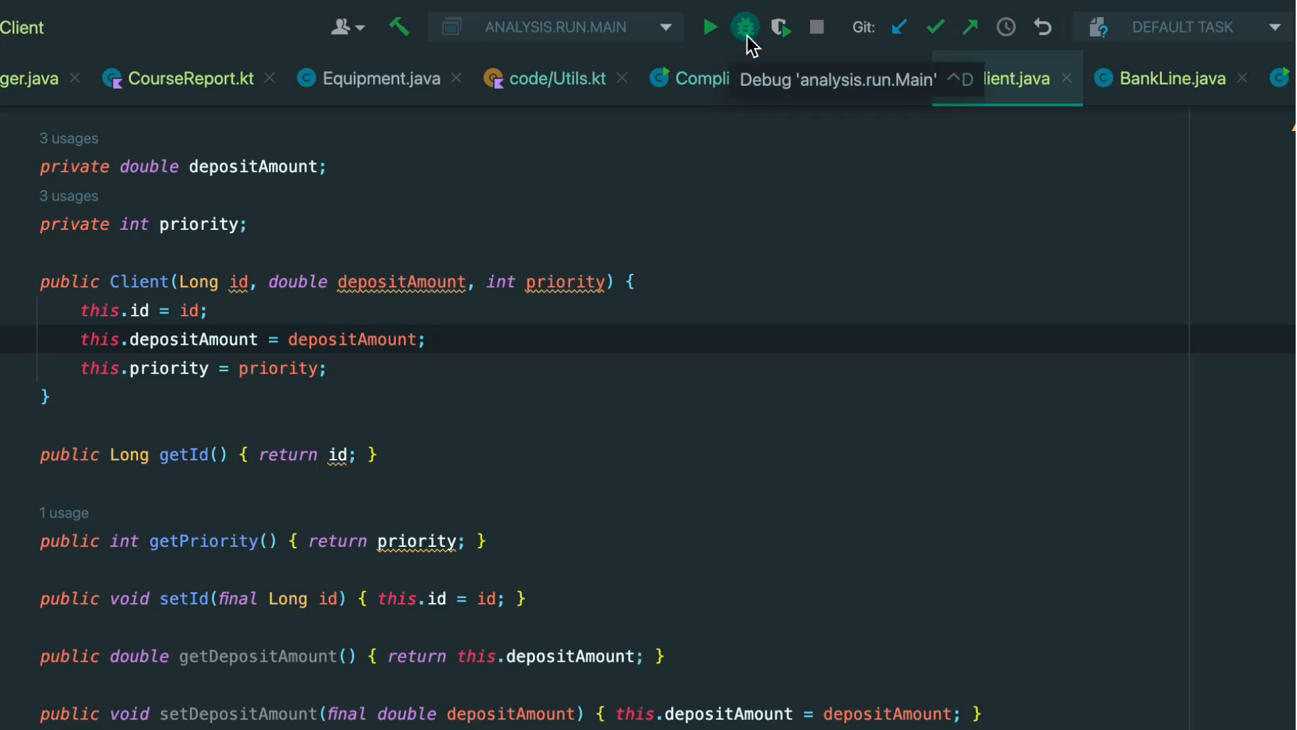